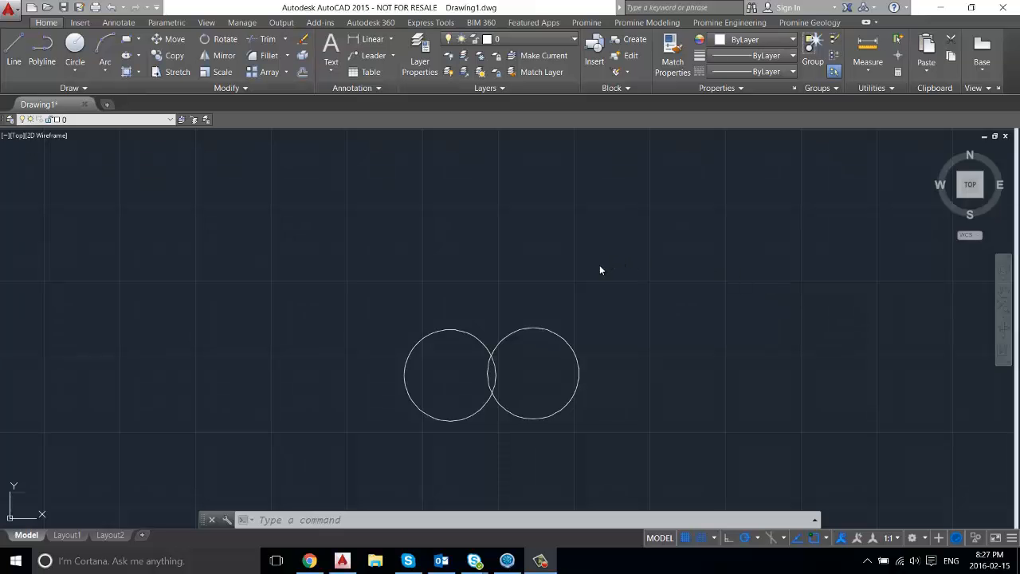
mouse_move(600, 274)
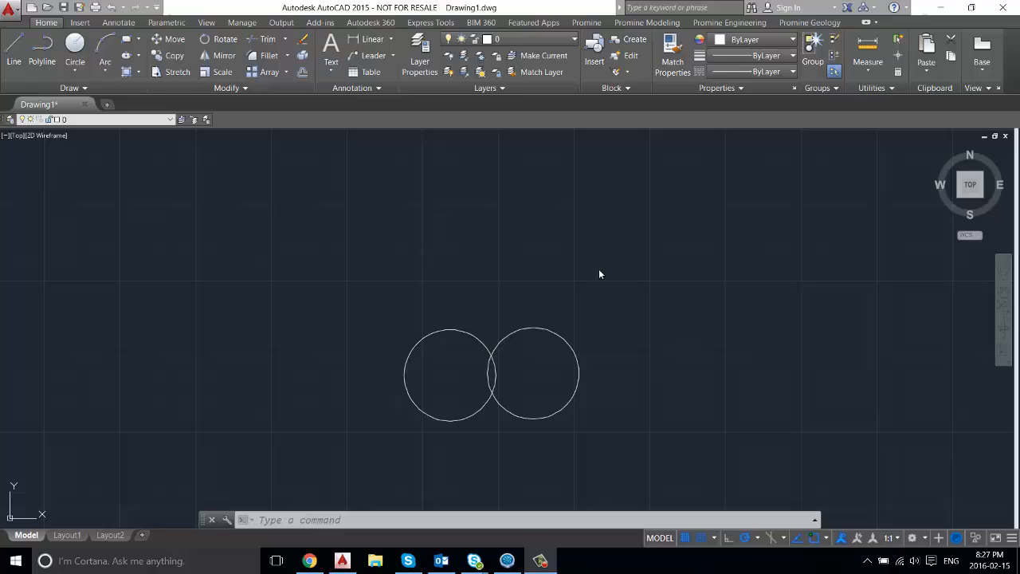
mouse_move(644, 271)
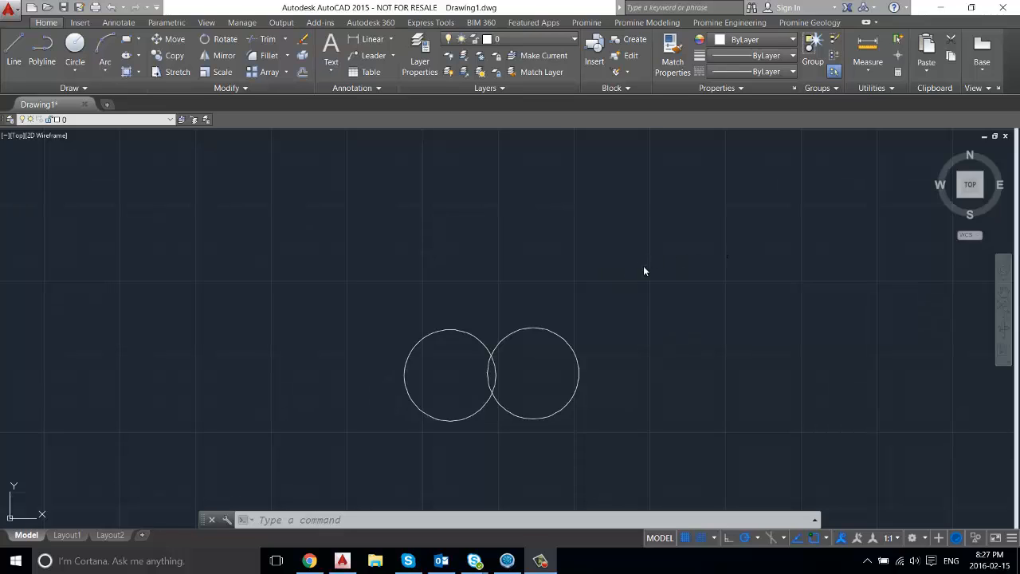
mouse_move(614, 320)
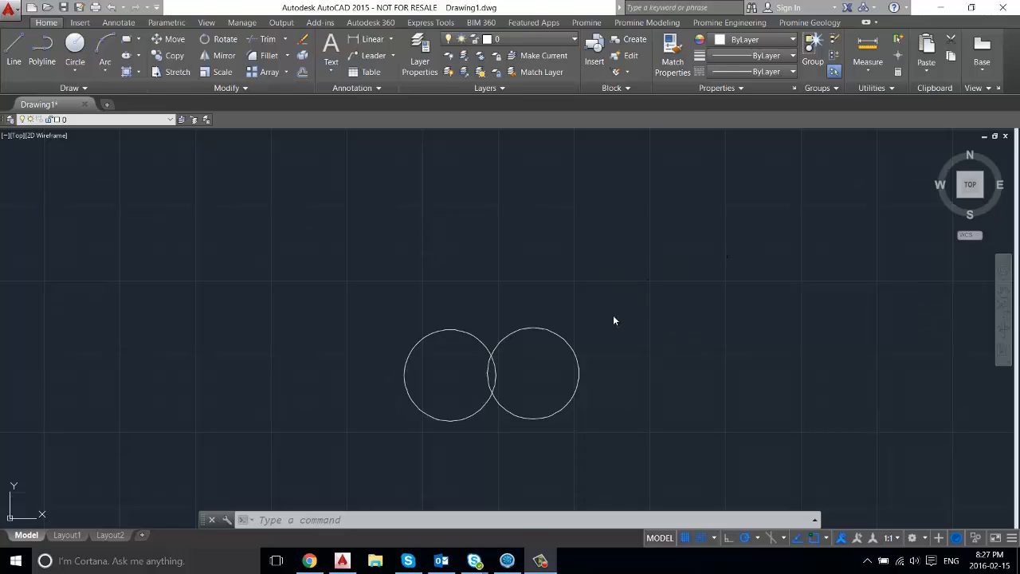
mouse_move(608, 331)
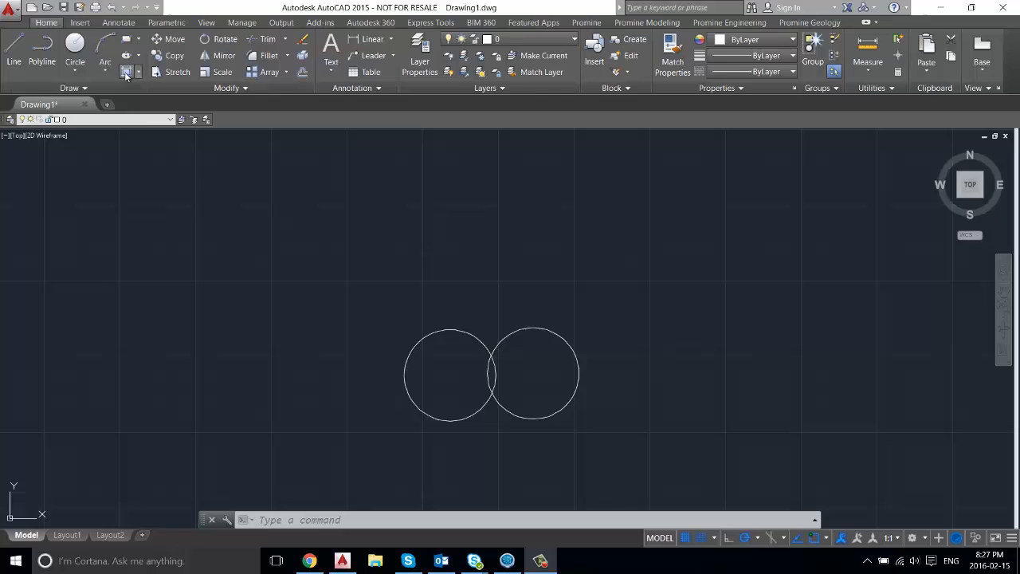
Step: Start a hatch and settle on the SOLID pattern after previewing ANGLE and ANSI31
click(129, 72)
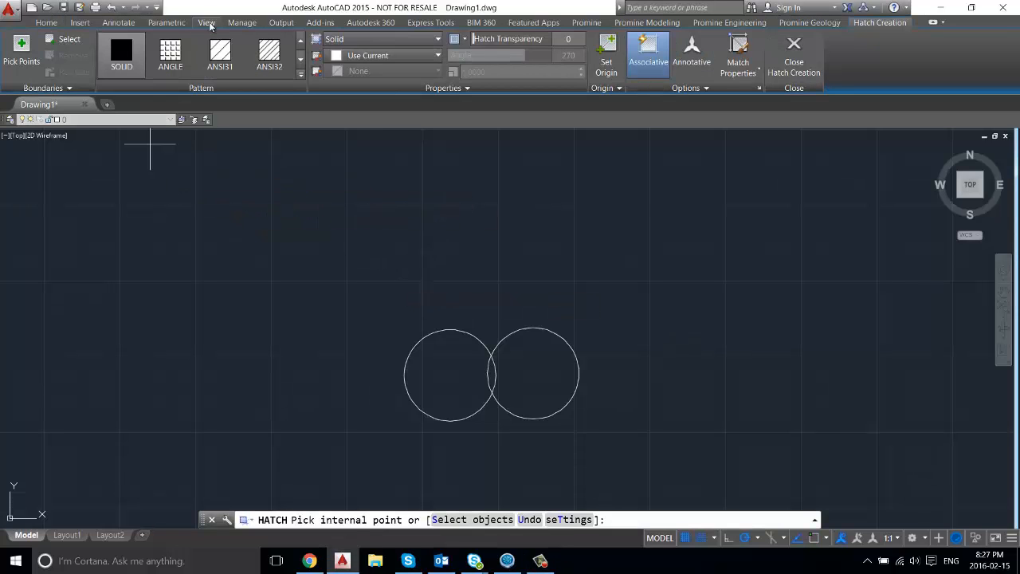
click(170, 56)
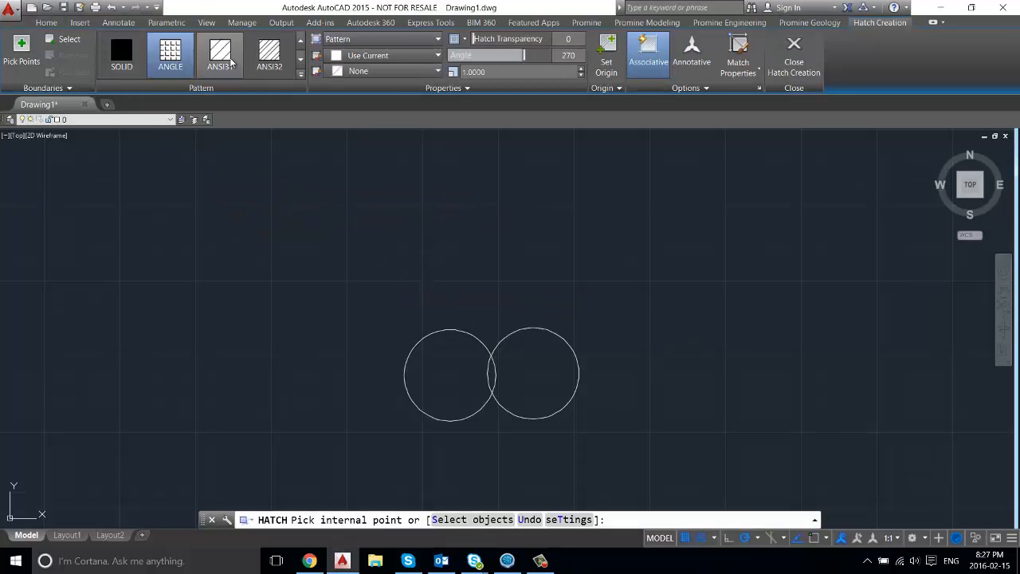
click(118, 56)
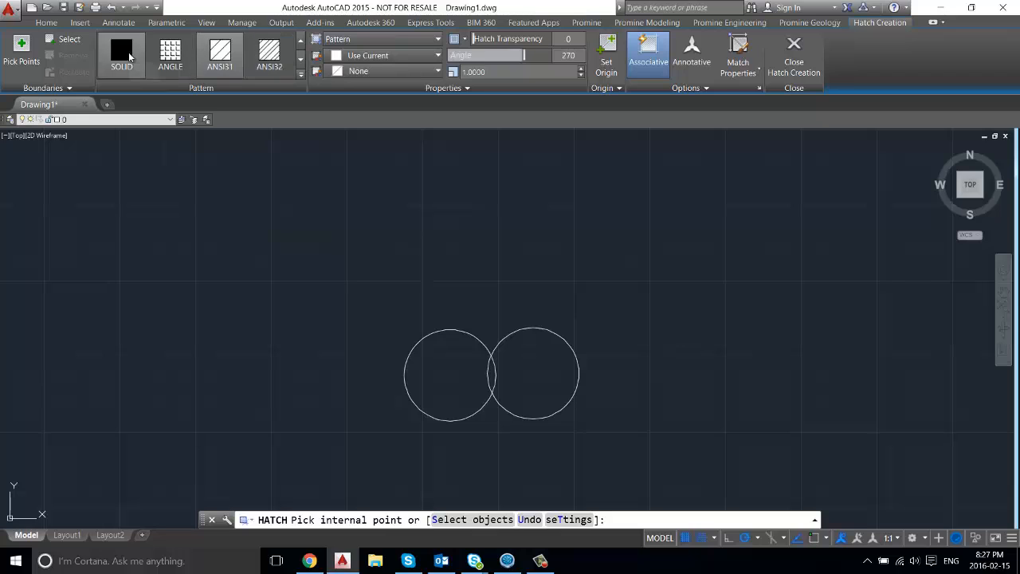
click(448, 373)
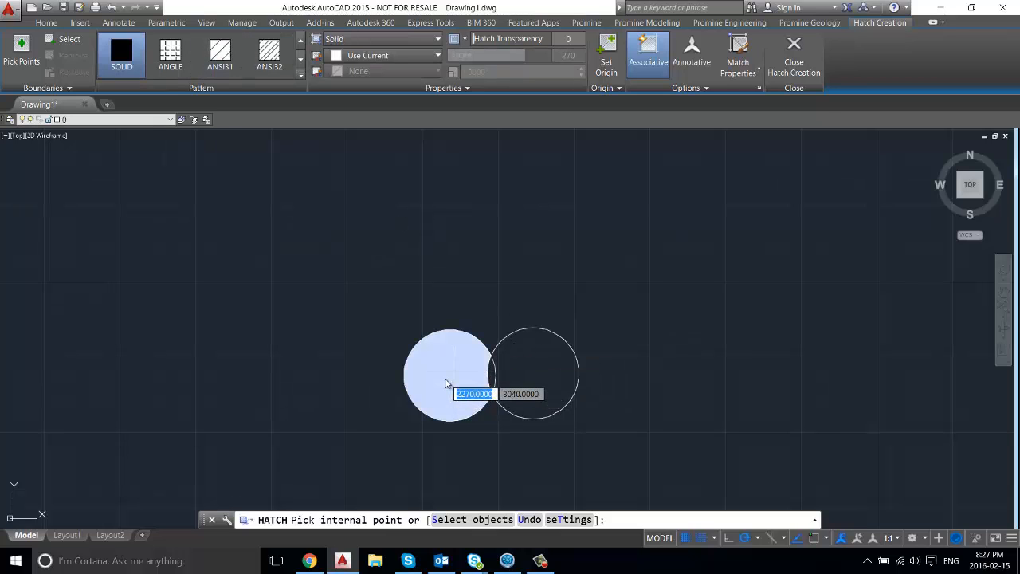
Step: Apply the solid hatch inside the left circle, then add the right circle's enclosed area
click(534, 373)
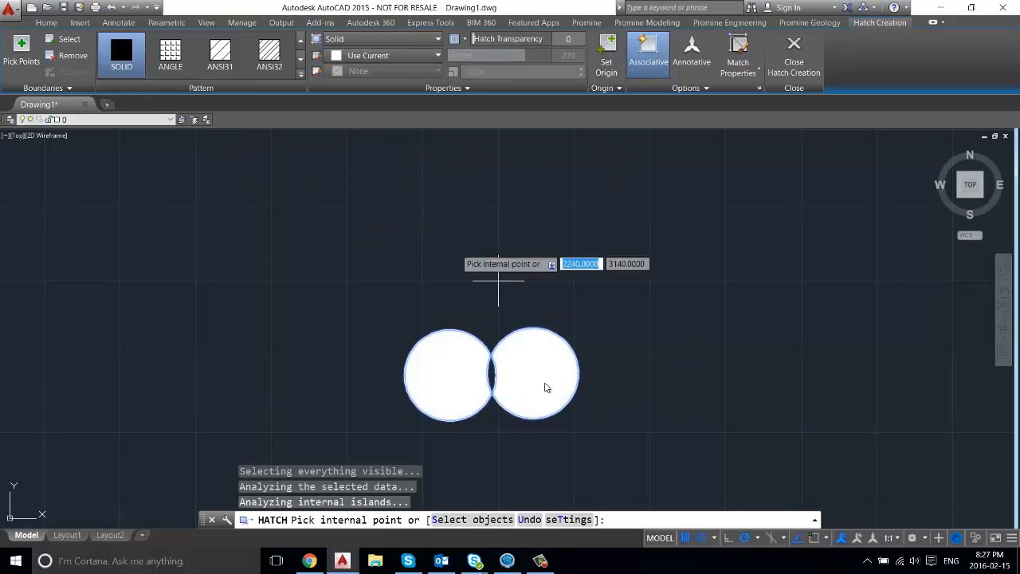
click(491, 374)
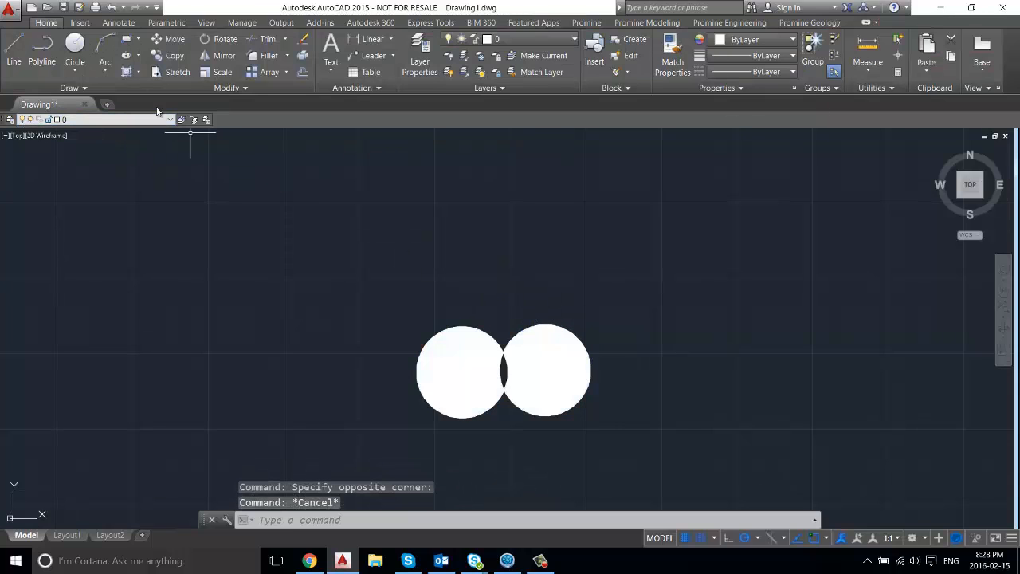
mouse_move(565, 354)
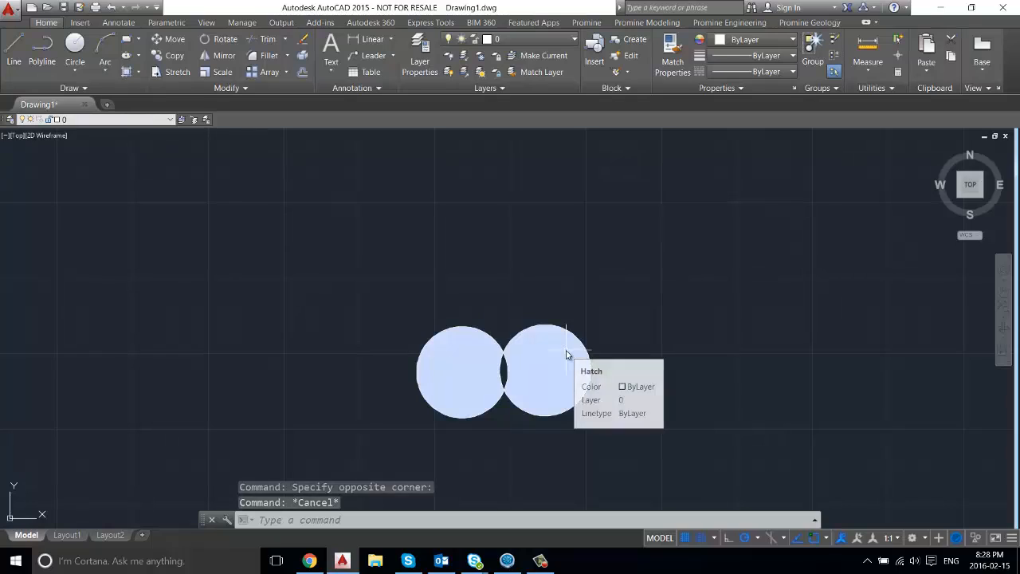